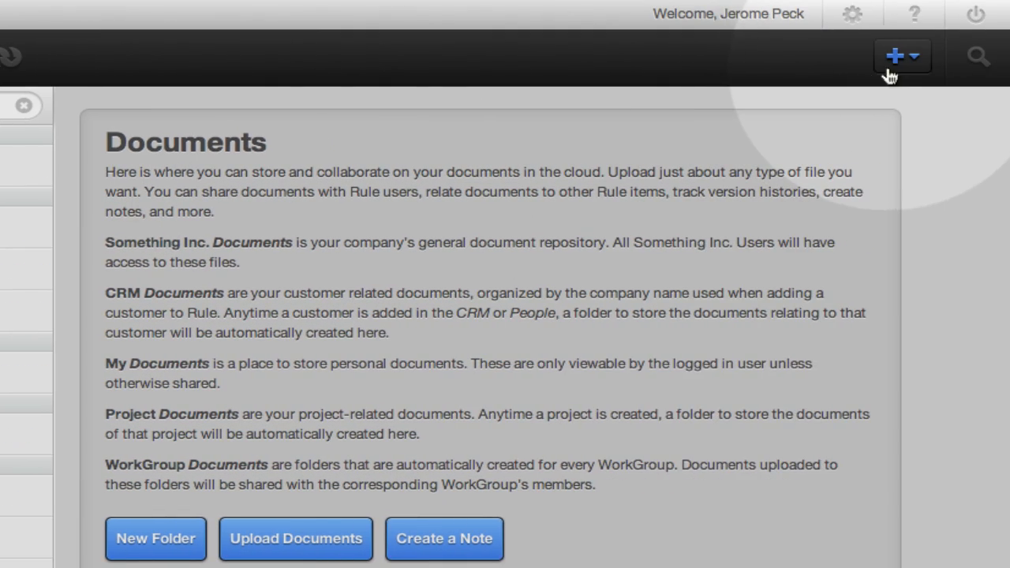
Step: Upload Acme Proposal.png and Acme Terms and Conditions.pages to the Acme Agency and Sales Team folders
left_click(897, 56)
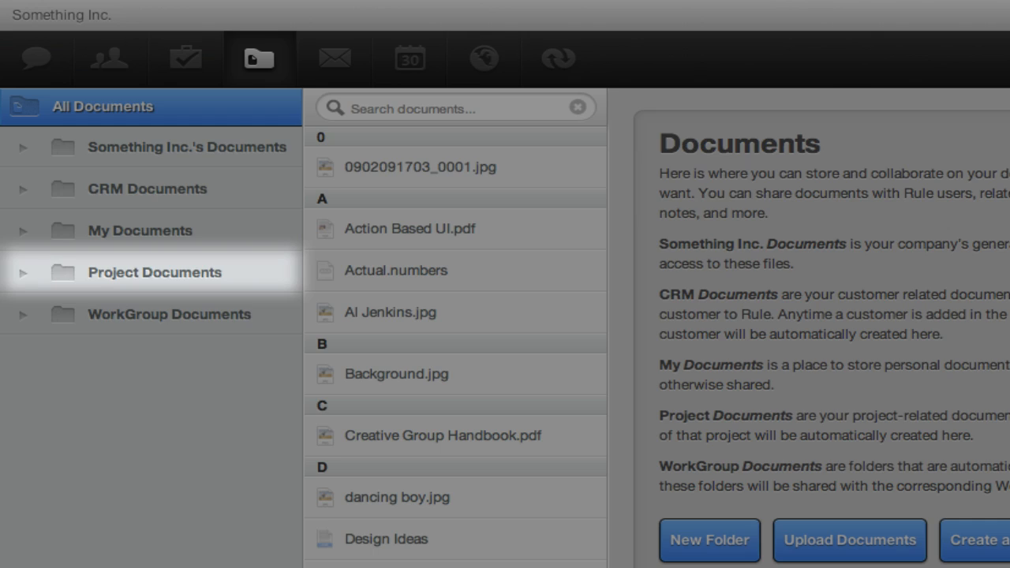
mouse_move(171, 314)
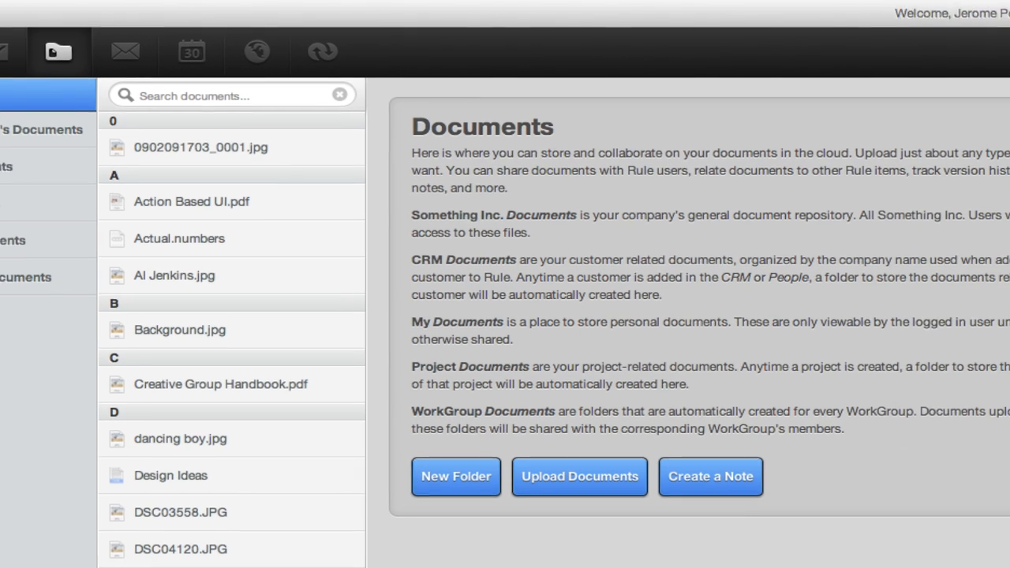
left_click(579, 477)
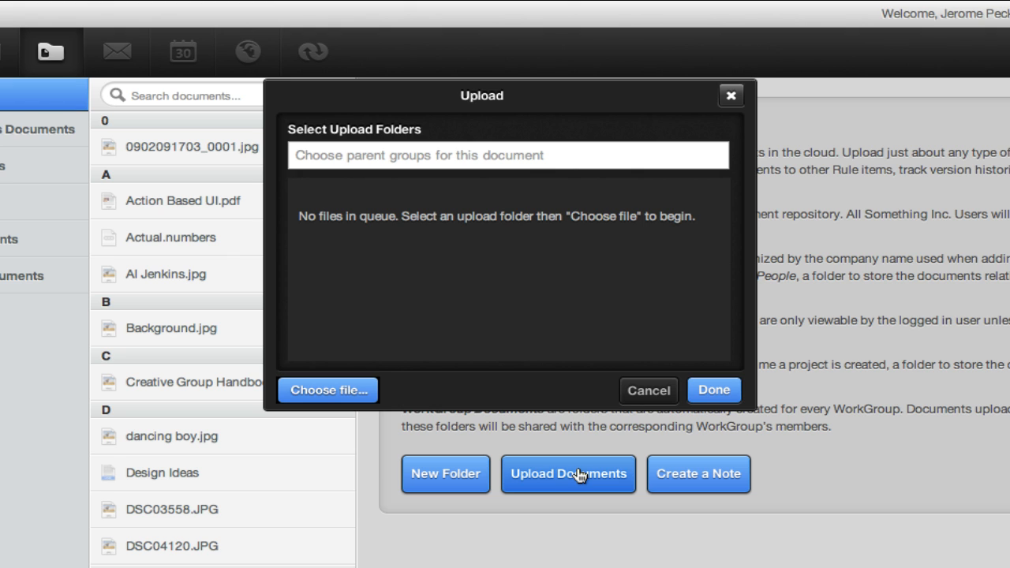
mouse_move(565, 468)
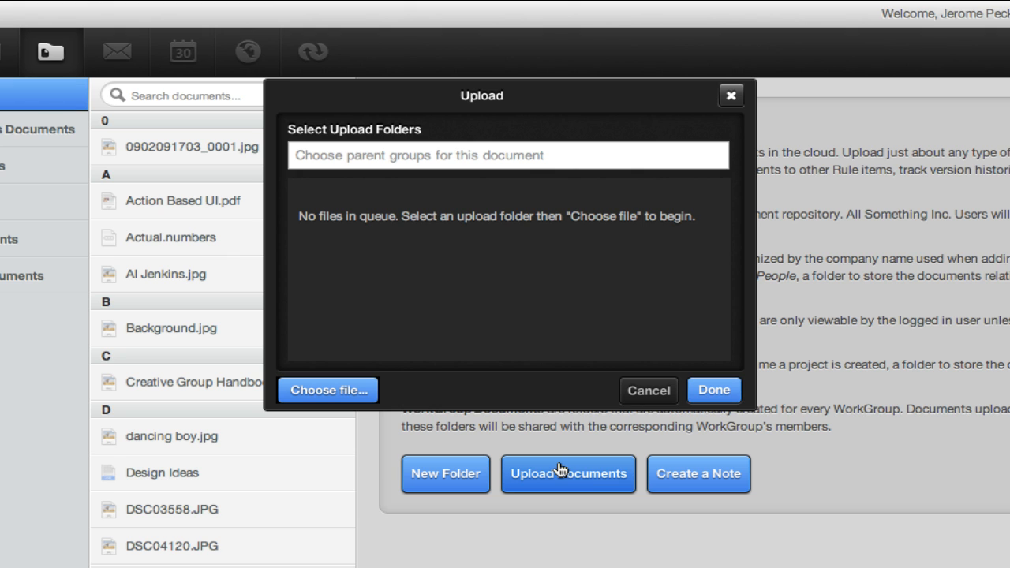
left_click(509, 155)
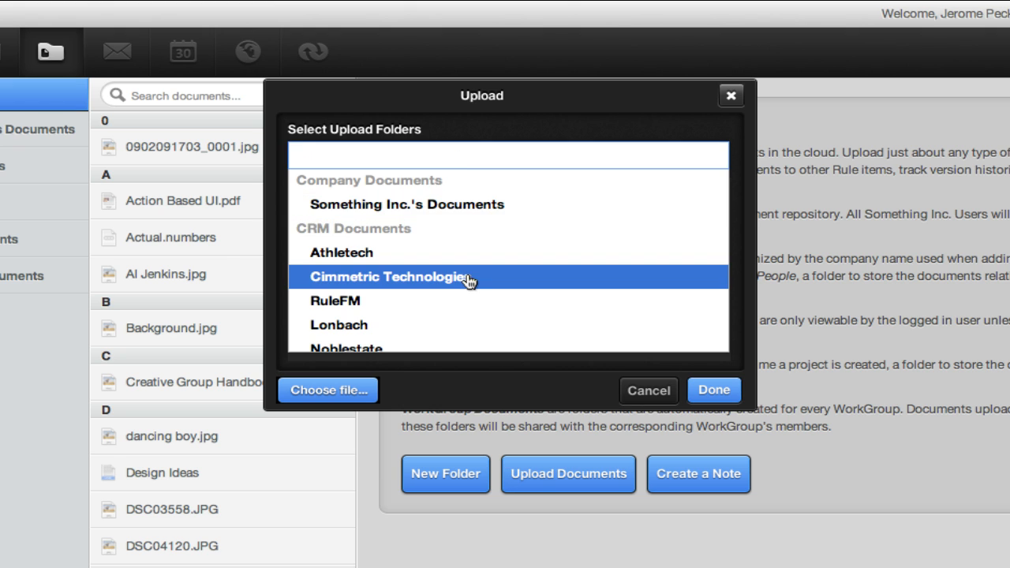
left_click(387, 277)
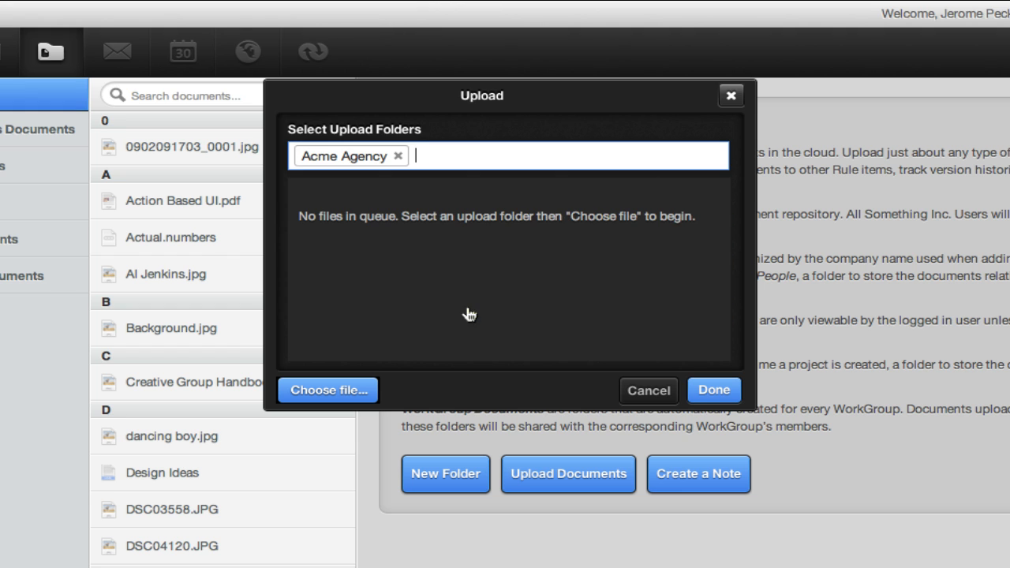
left_click(328, 390)
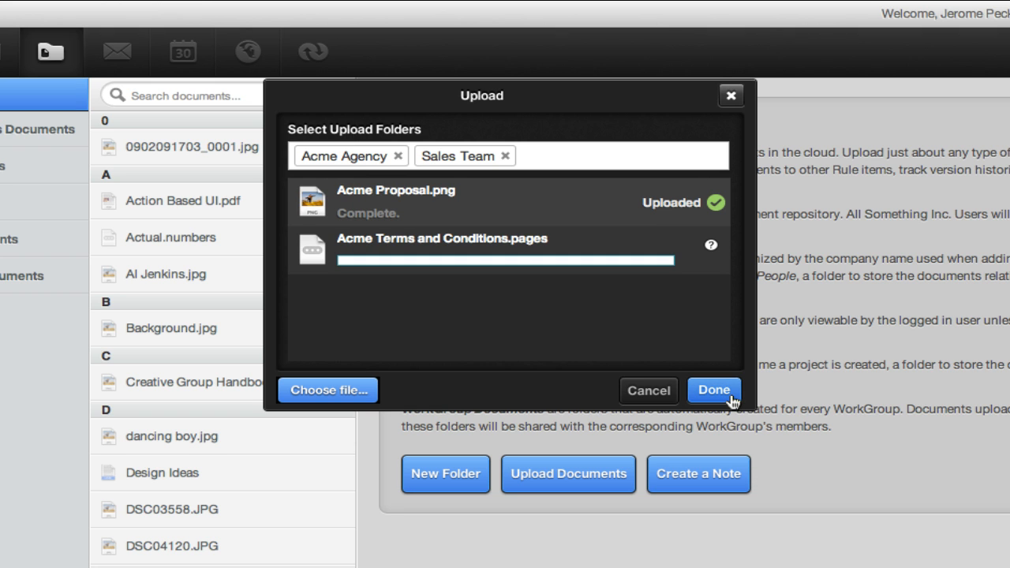
left_click(714, 391)
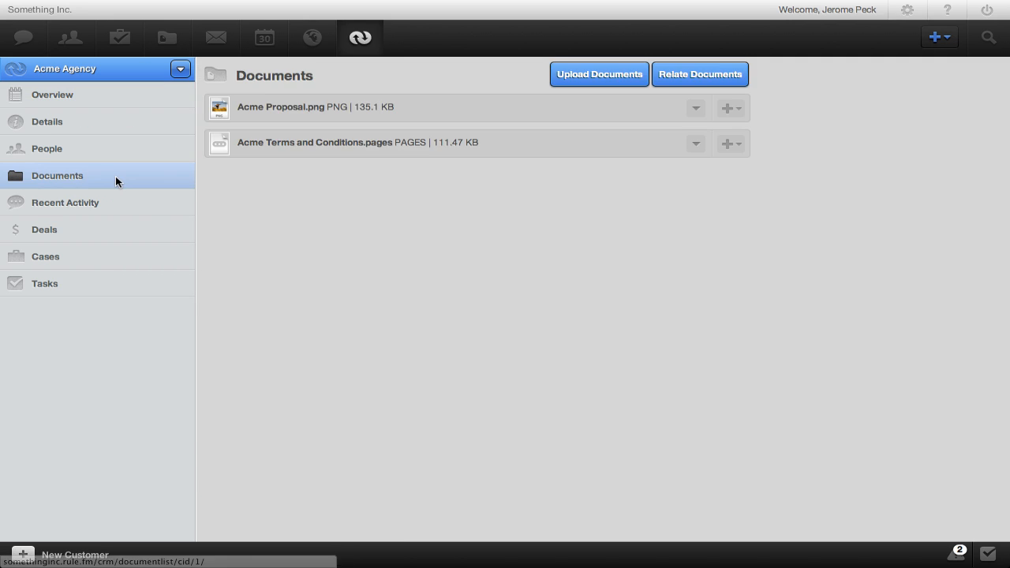
mouse_move(139, 176)
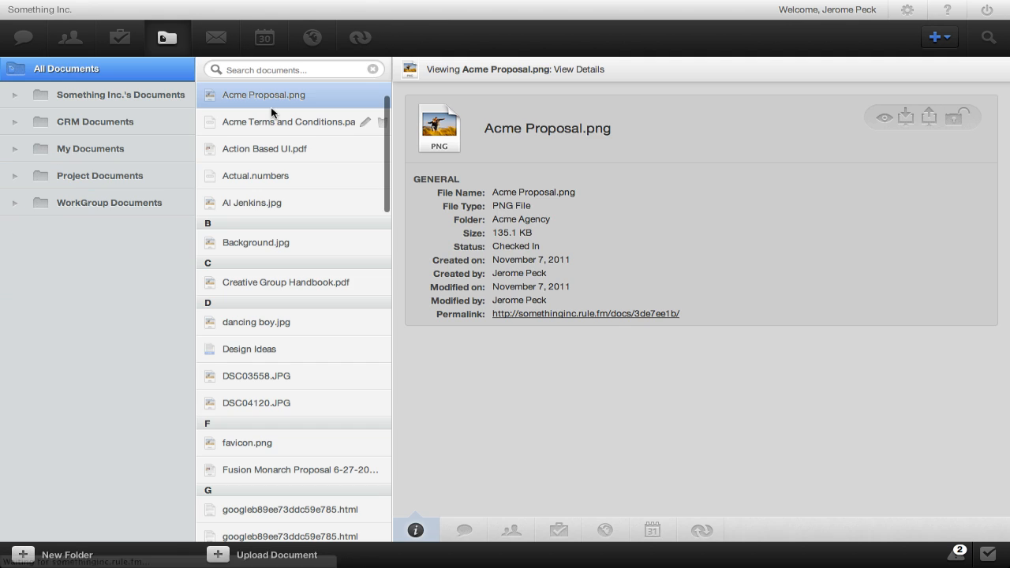
mouse_move(331, 103)
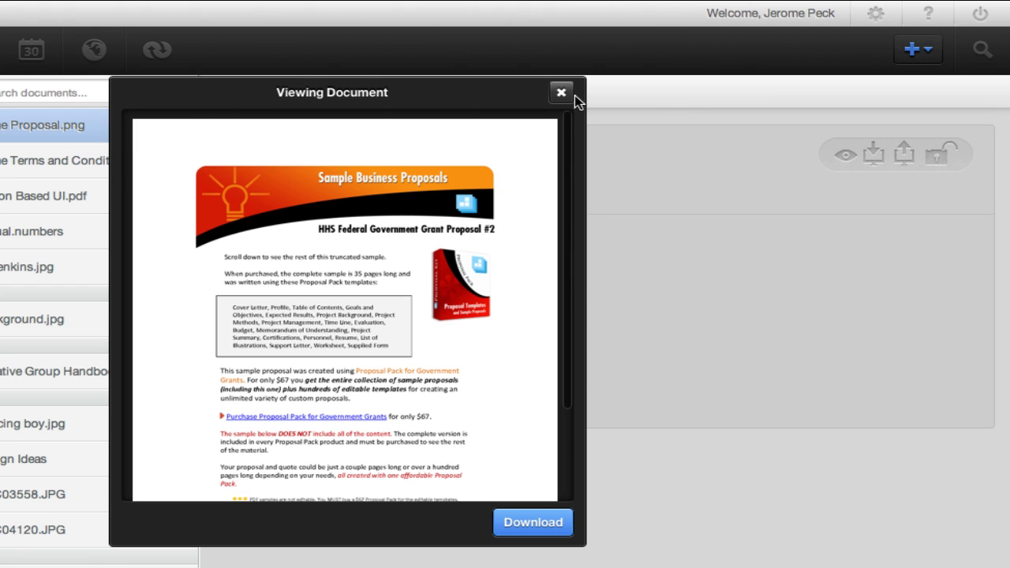
Step: Close the Acme Proposal.png preview, view its version history, then lock and unlock it
left_click(559, 92)
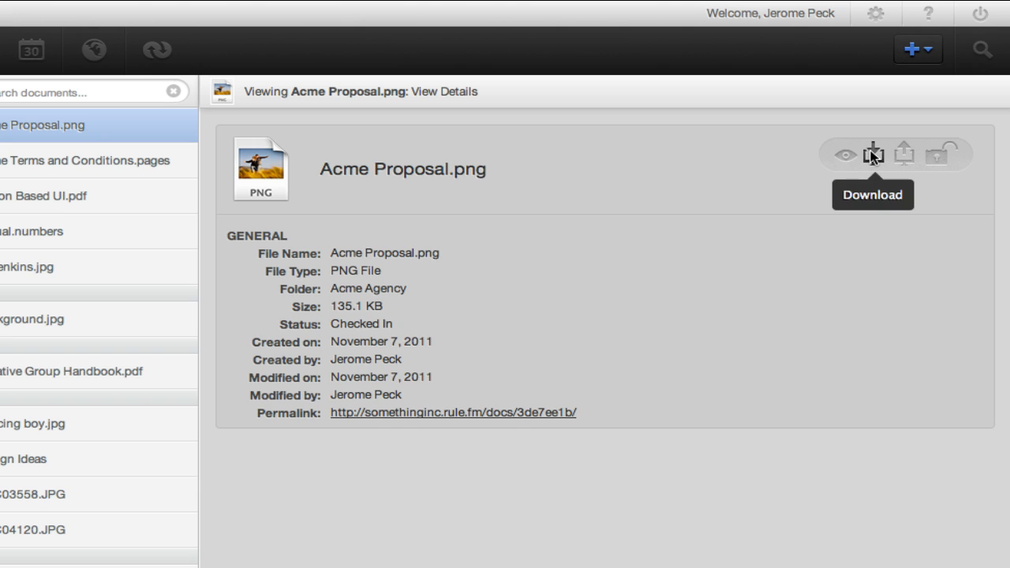
mouse_move(904, 157)
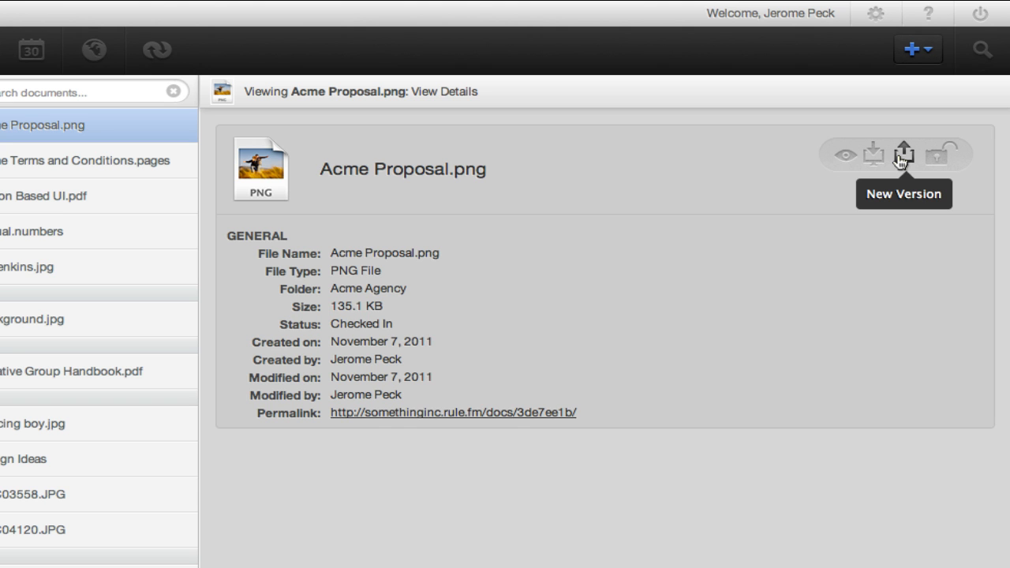
left_click(903, 154)
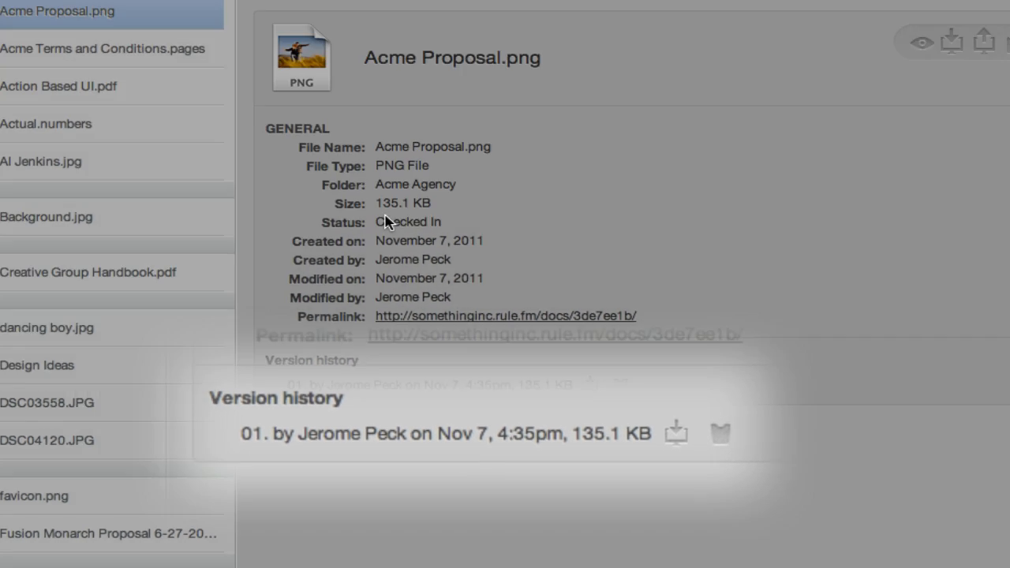
left_click(937, 153)
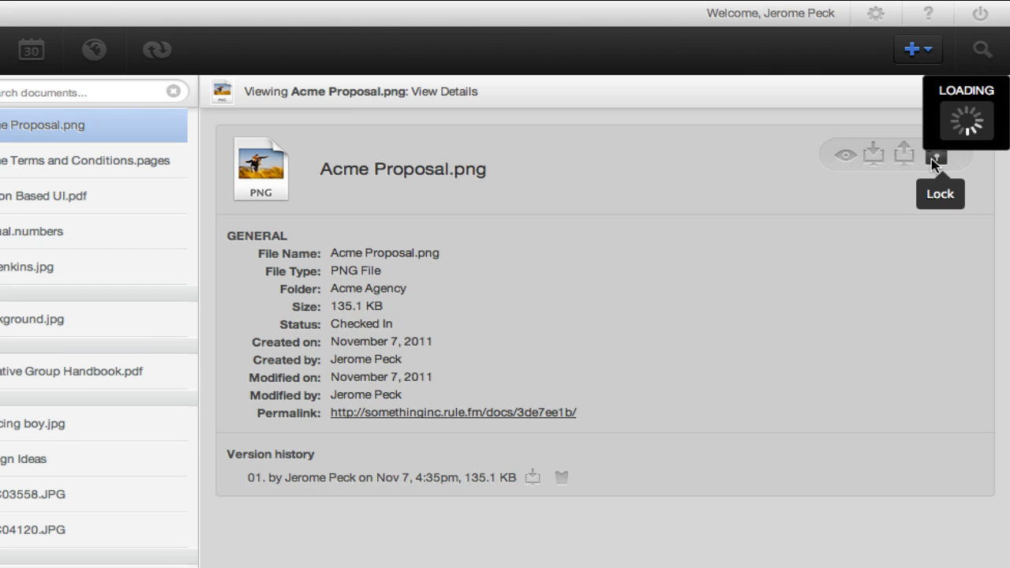
left_click(941, 157)
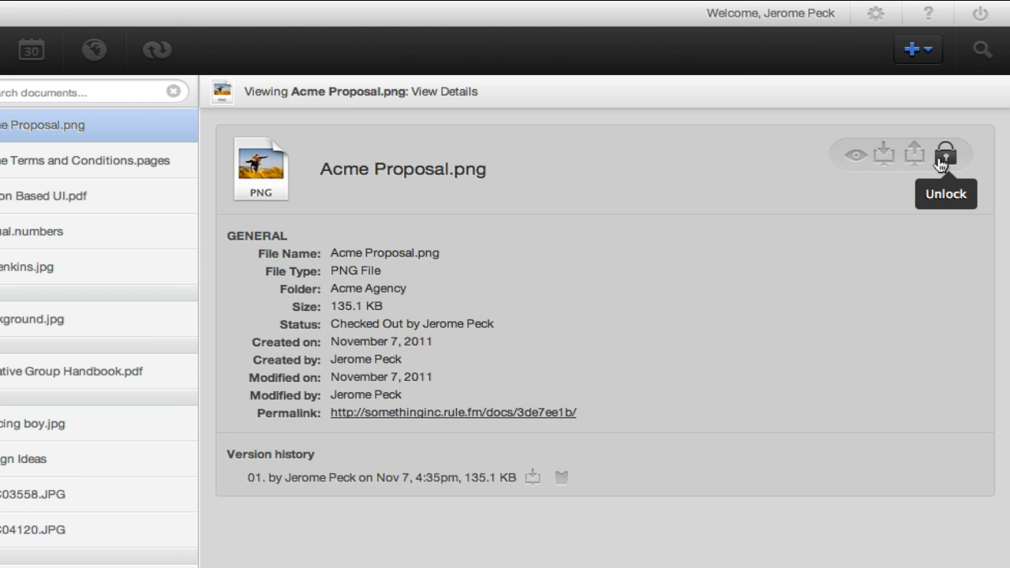
left_click(944, 152)
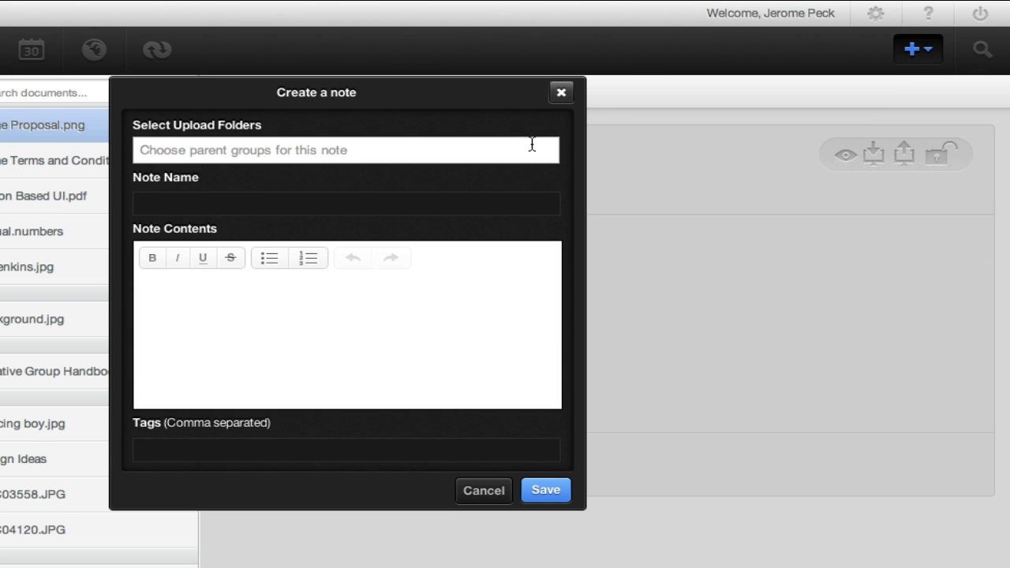
Step: Save a new note named 'A Note' to the My Documents folder
left_click(346, 150)
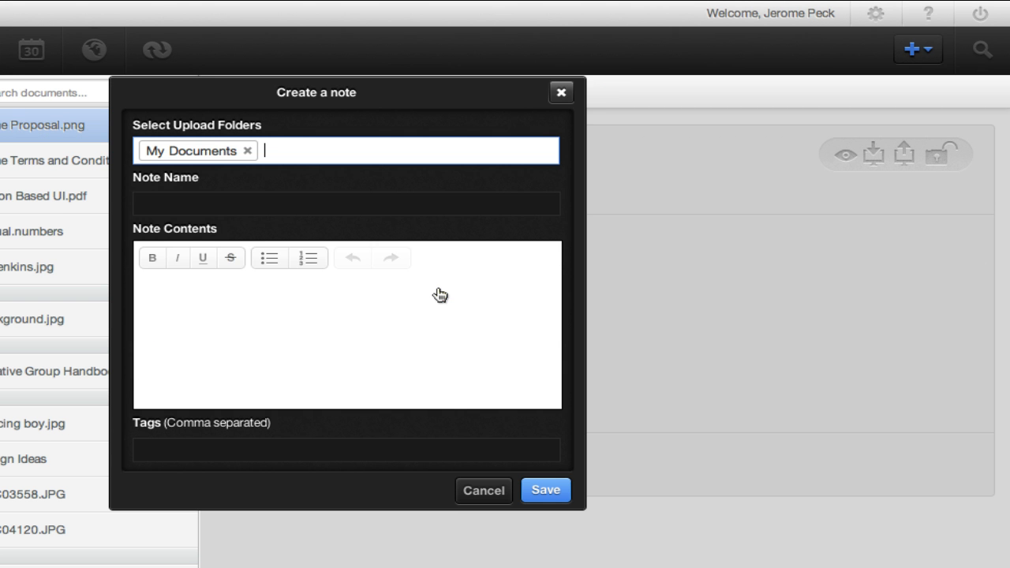
type("A Note")
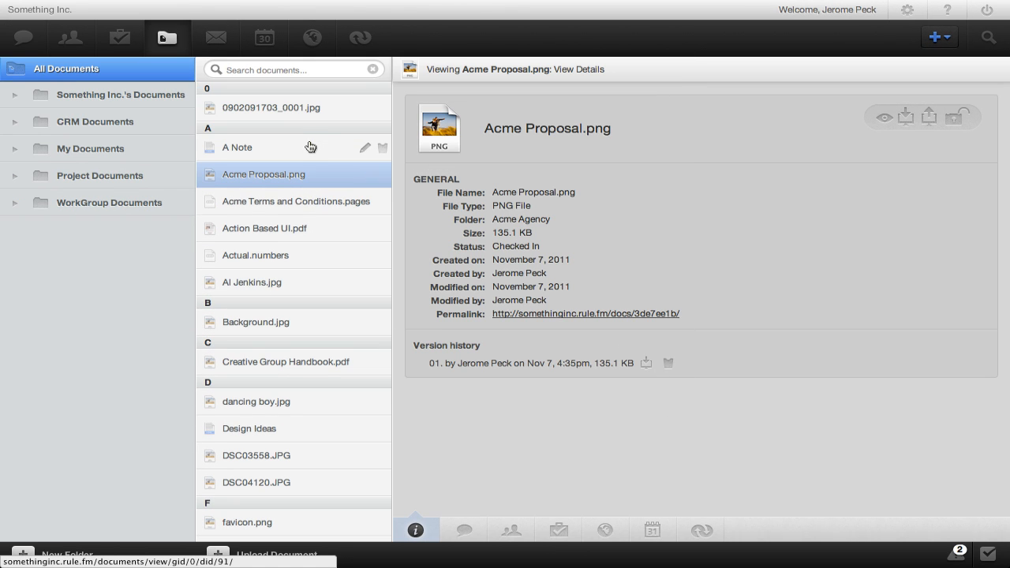
left_click(239, 149)
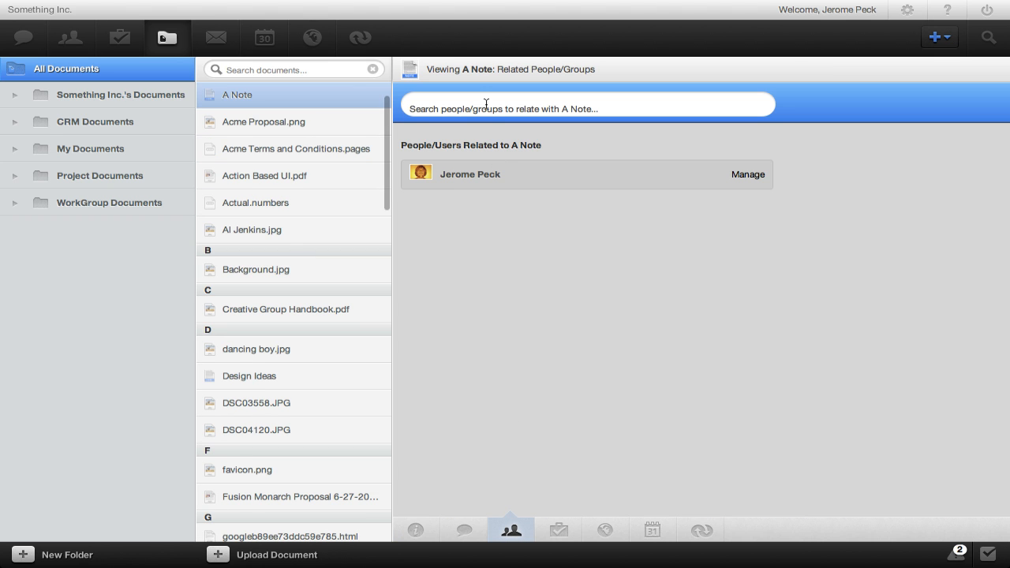
Step: Add user 'duder' (Duder McMann) to A Note's related people with Edit permission
type("duder")
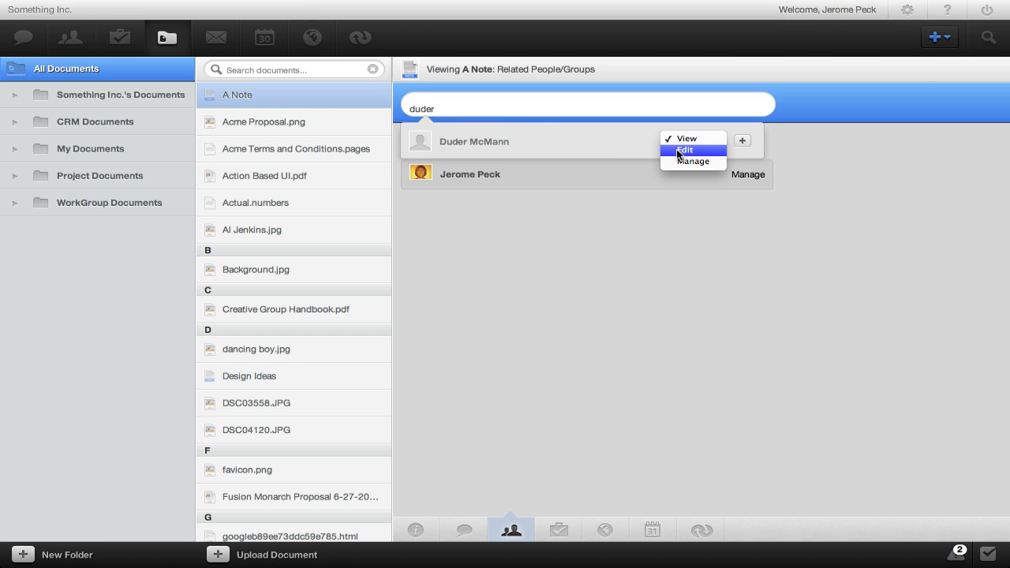
left_click(685, 150)
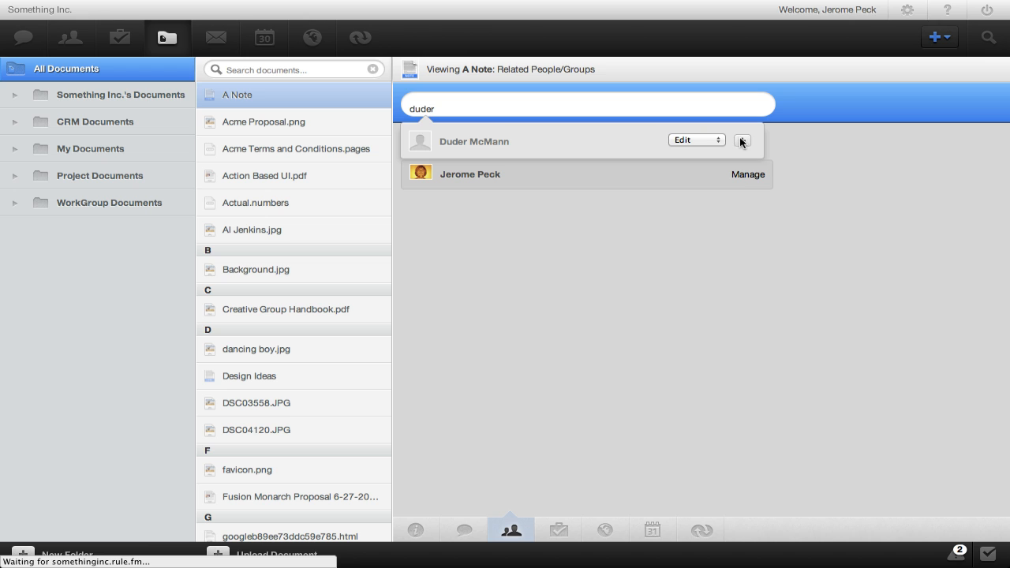
left_click(742, 139)
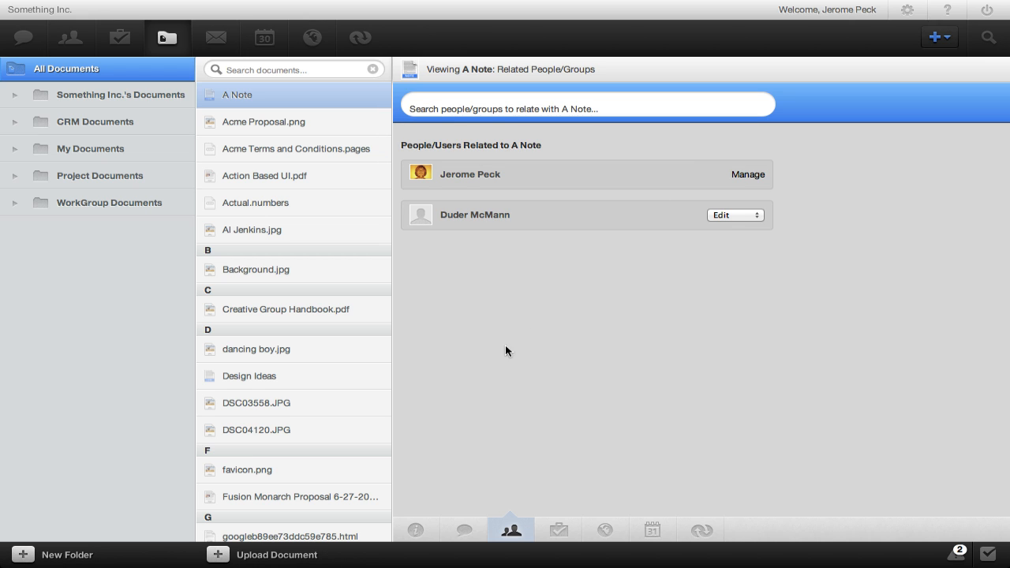
Step: Post 'Hey Duder, would you...' in A Note's discussion and notify Duder
left_click(462, 532)
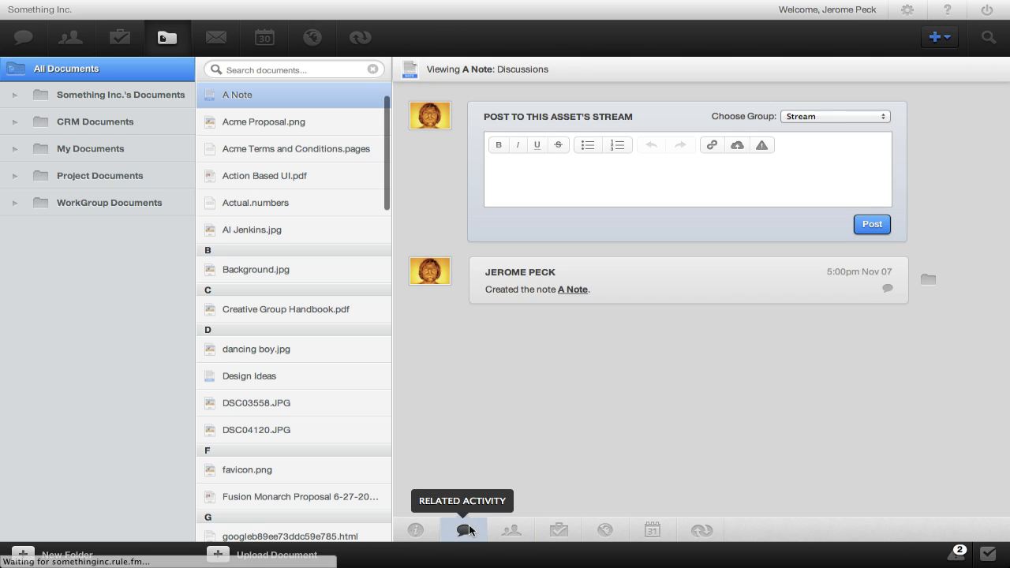
type("Hey Duder, would you")
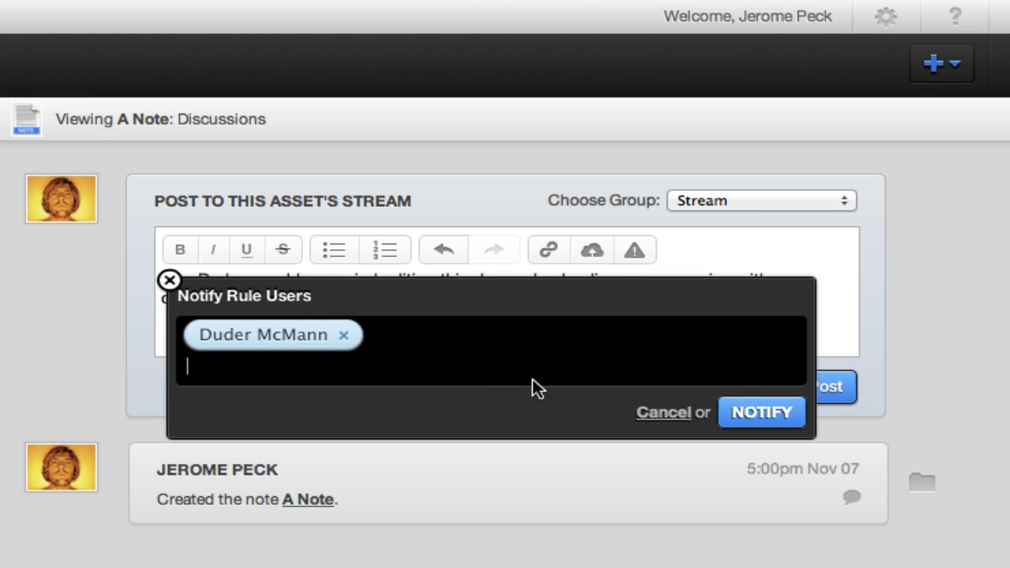
left_click(762, 413)
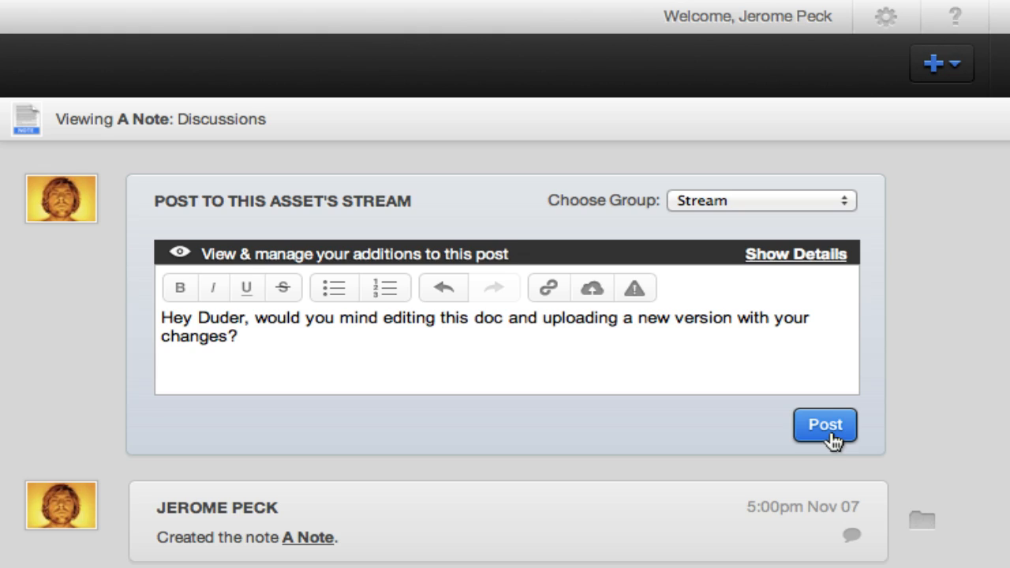